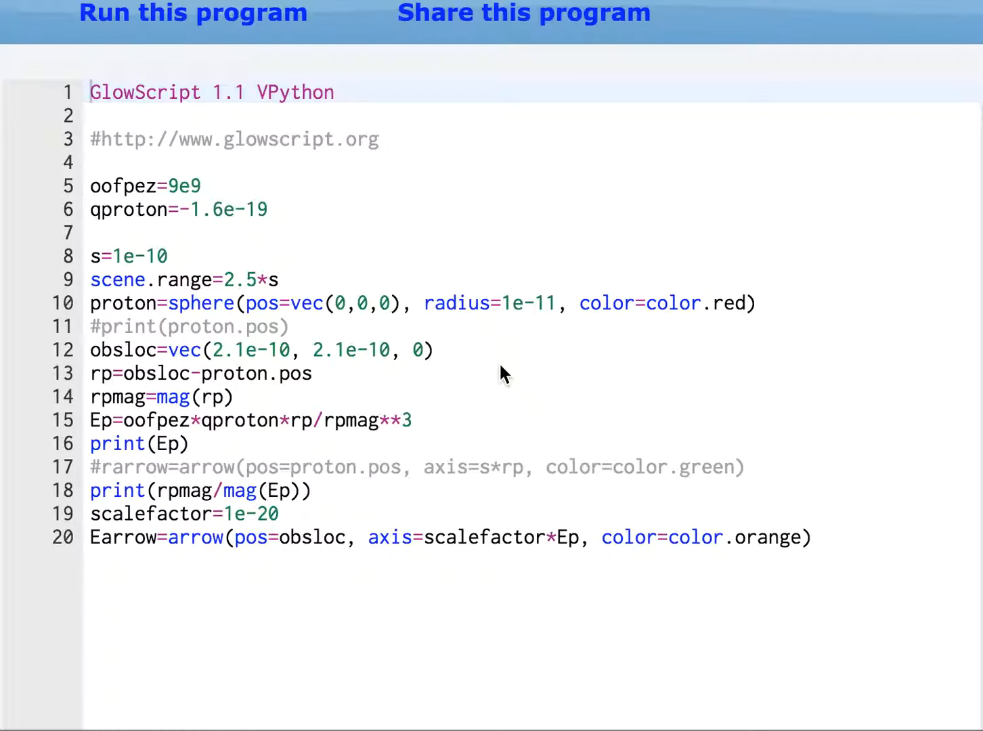
pyautogui.moveTo(336, 184)
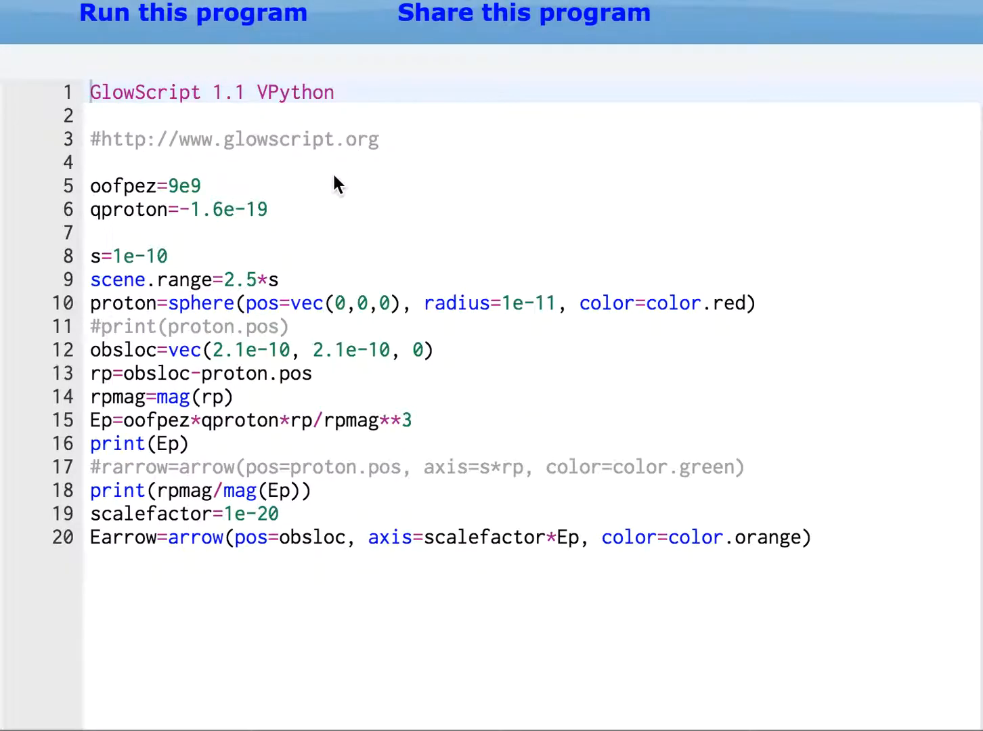
pyautogui.moveTo(225, 360)
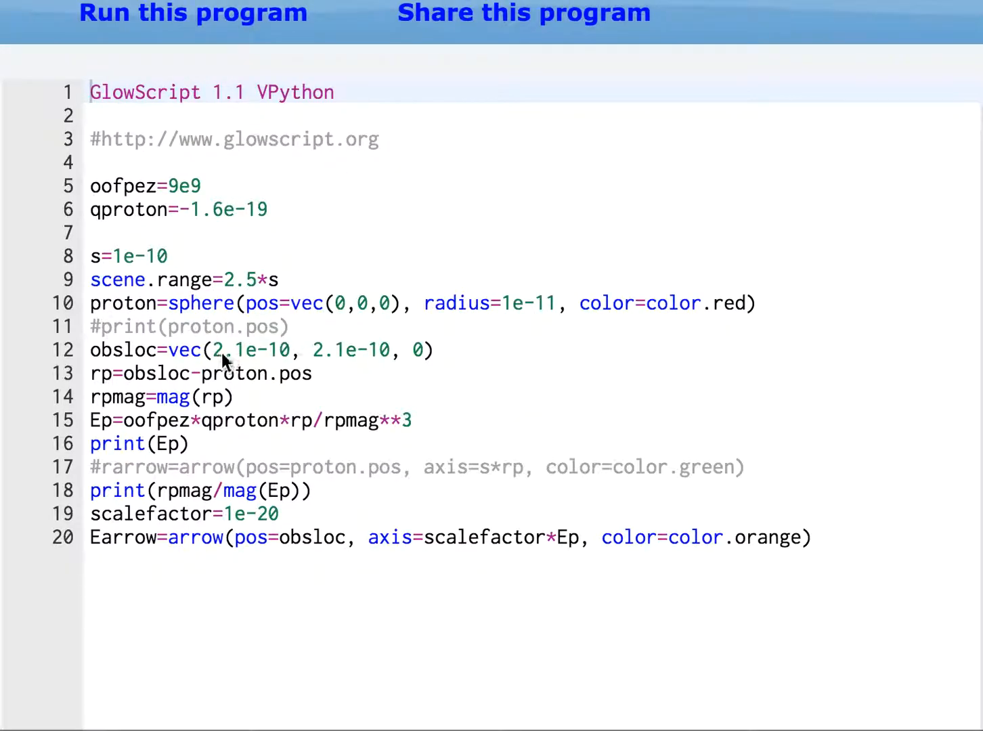
pyautogui.moveTo(225, 309)
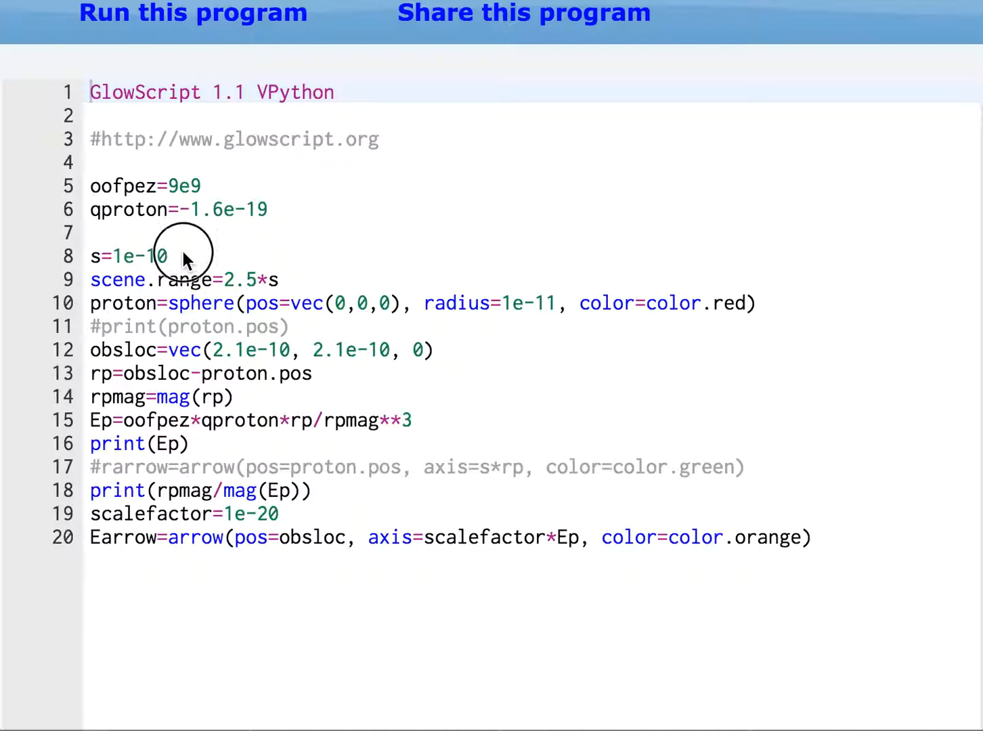
# Step: Make qproton positive, reactivate the rarrow line with axis rp, and select scalefactor in the field-arrow line
pyautogui.click(149, 256)
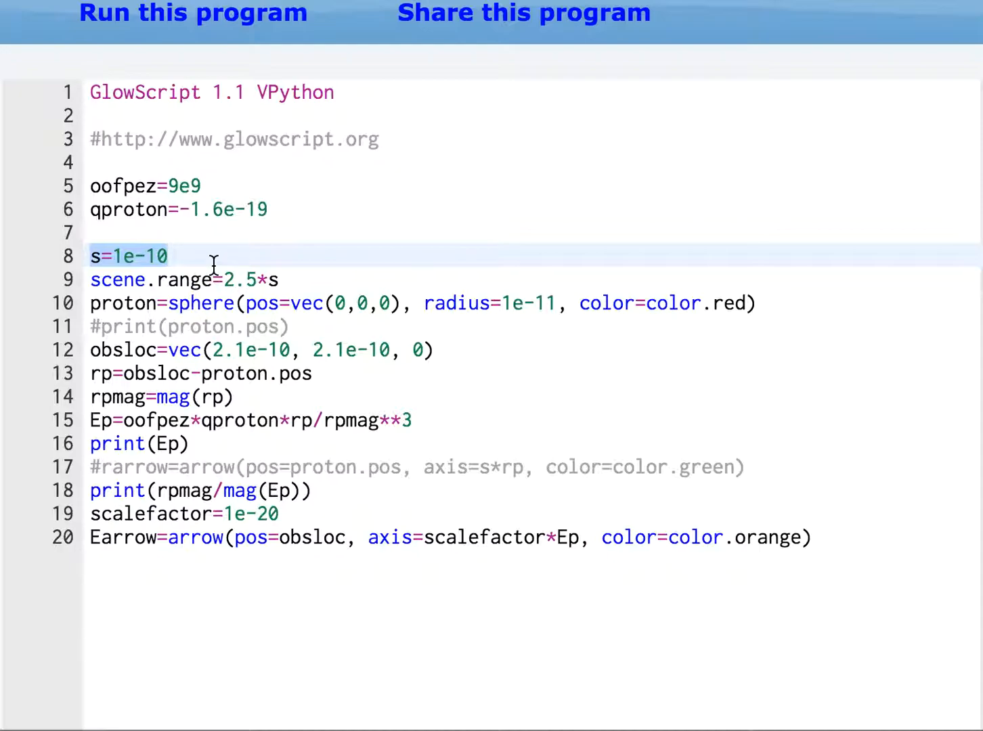
pyautogui.moveTo(382, 349)
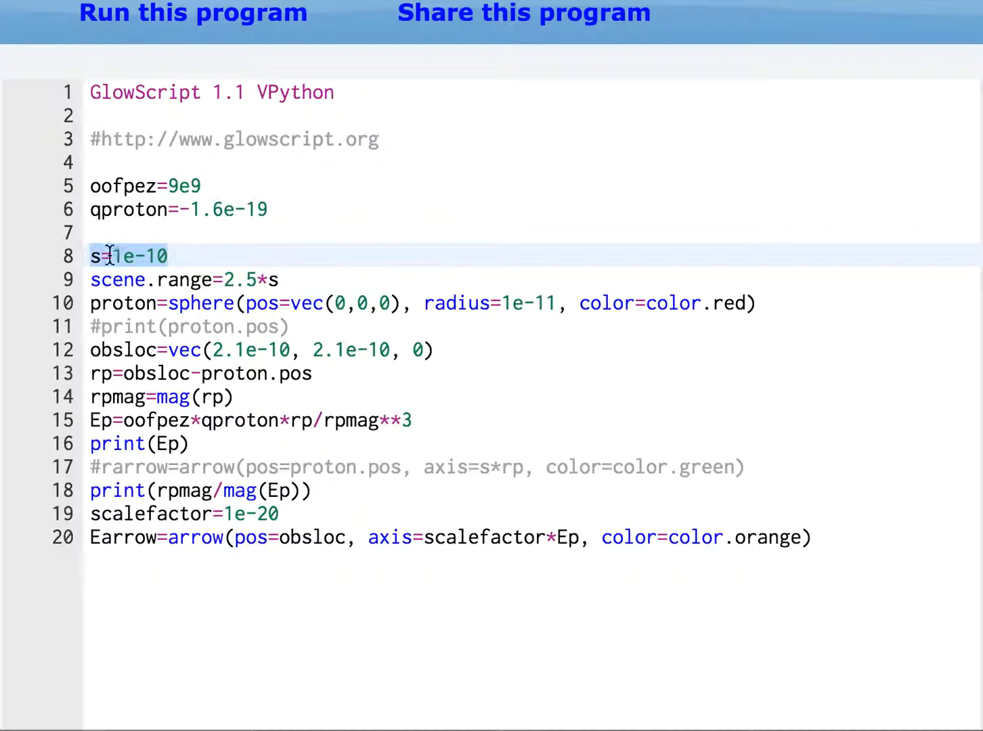
pyautogui.moveTo(329, 264)
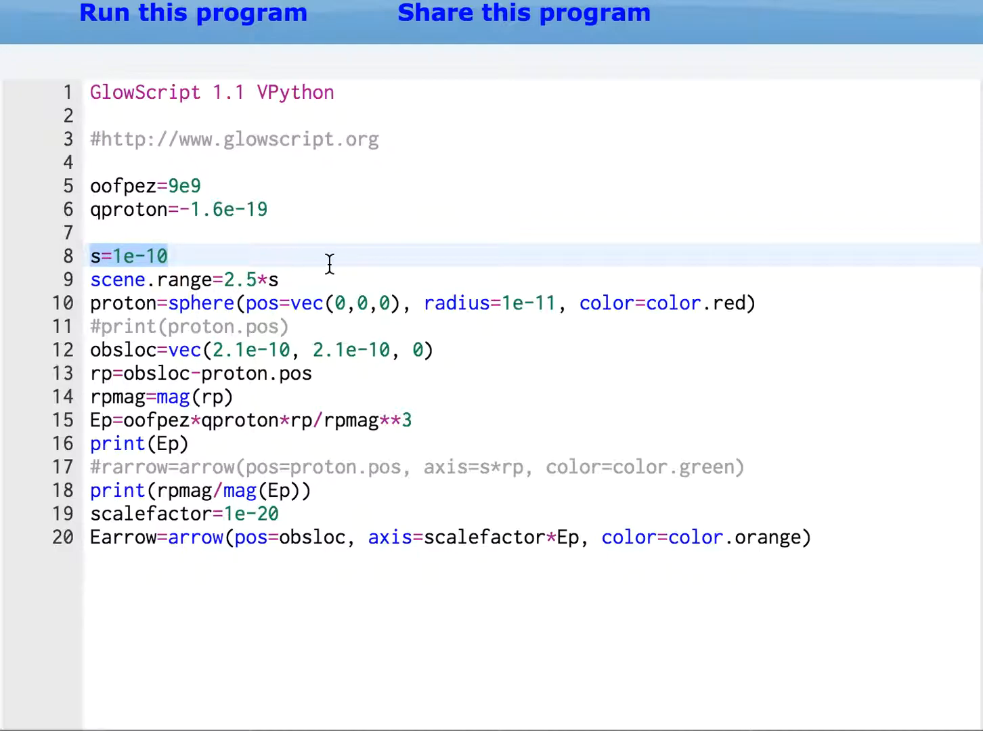
pyautogui.click(95, 279)
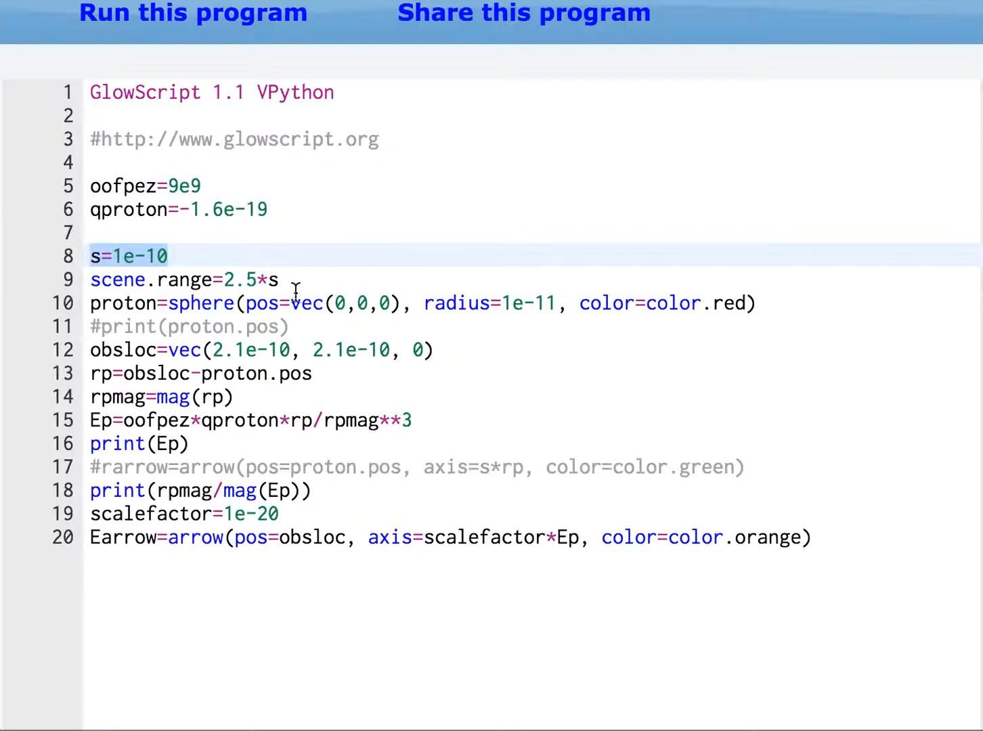
pyautogui.moveTo(147, 302)
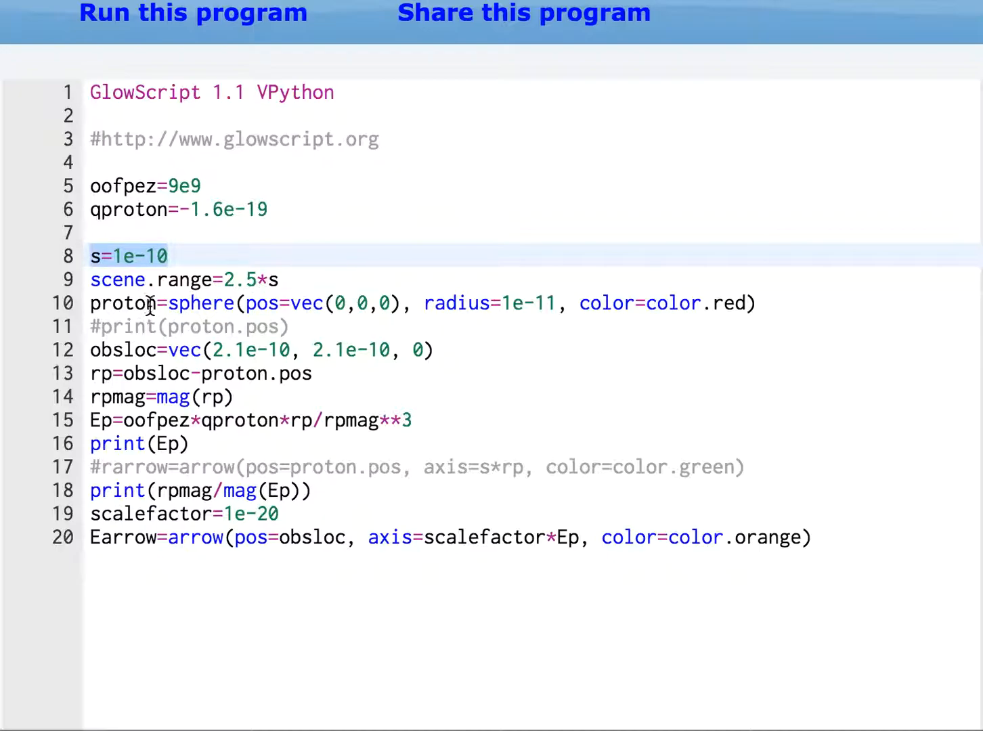
pyautogui.moveTo(505, 302)
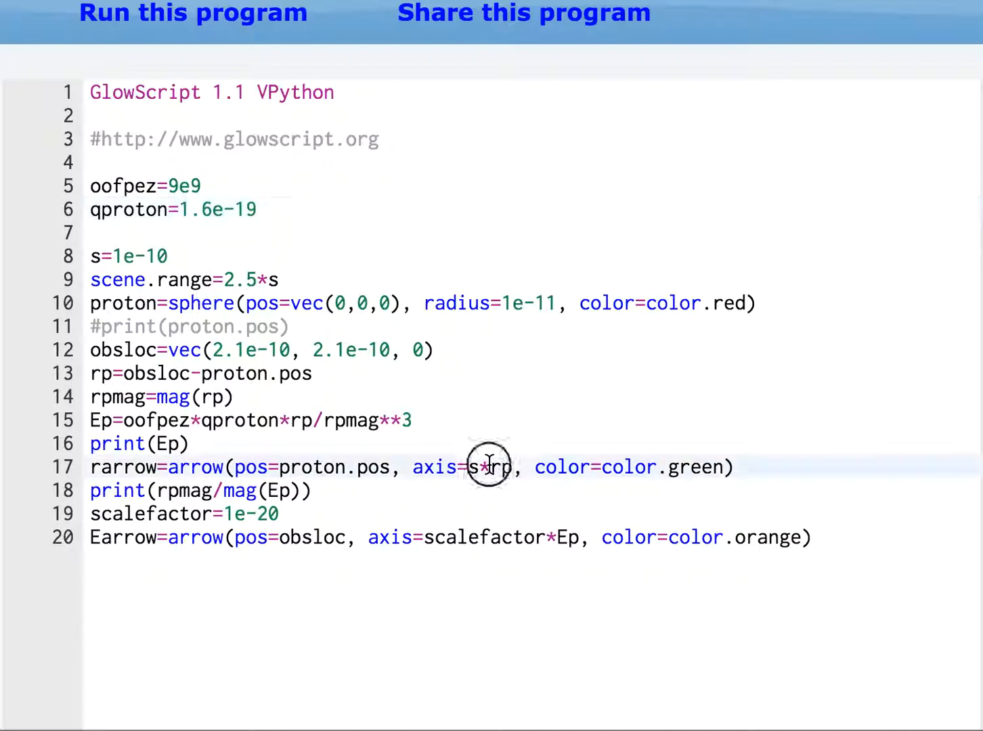
pyautogui.click(486, 465)
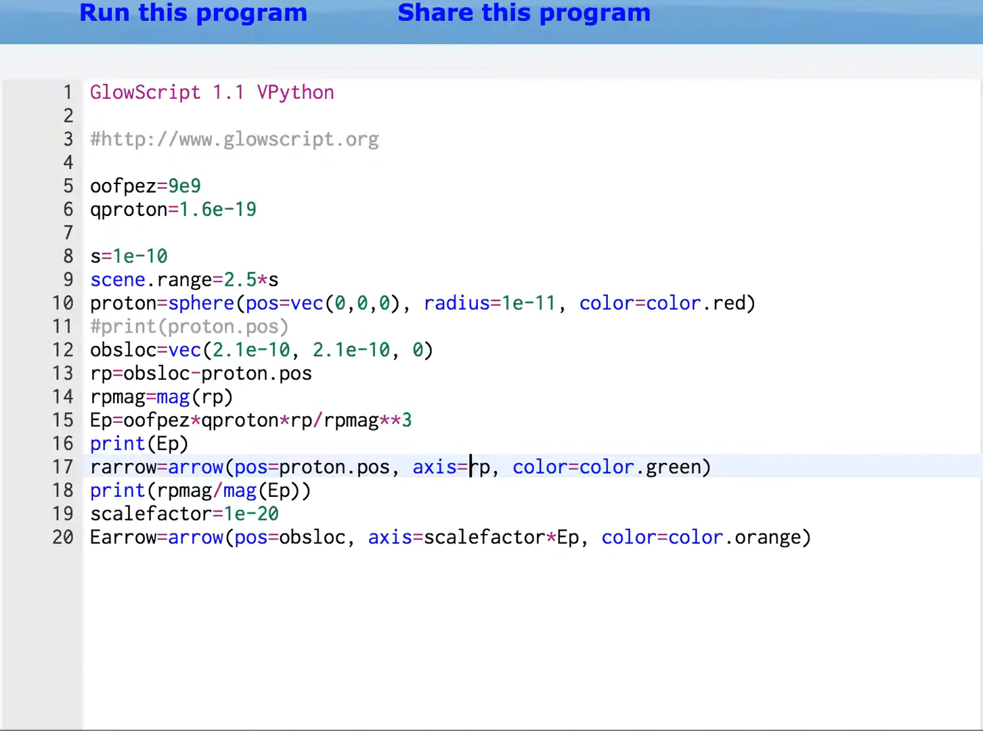
pyautogui.moveTo(495, 550)
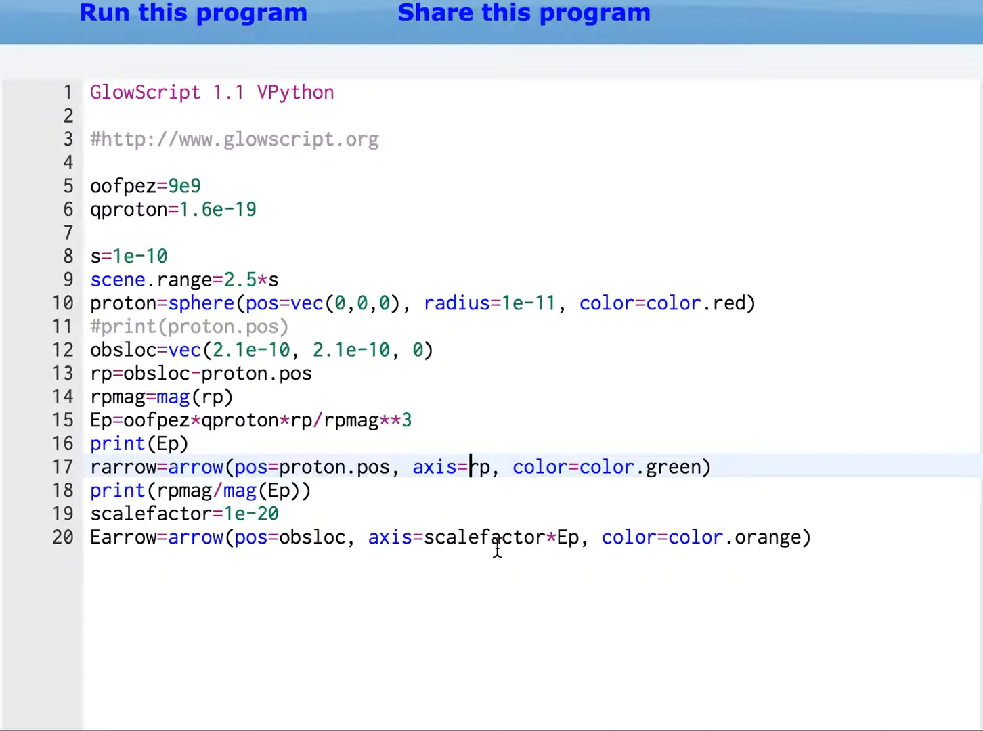
pyautogui.moveTo(549, 531)
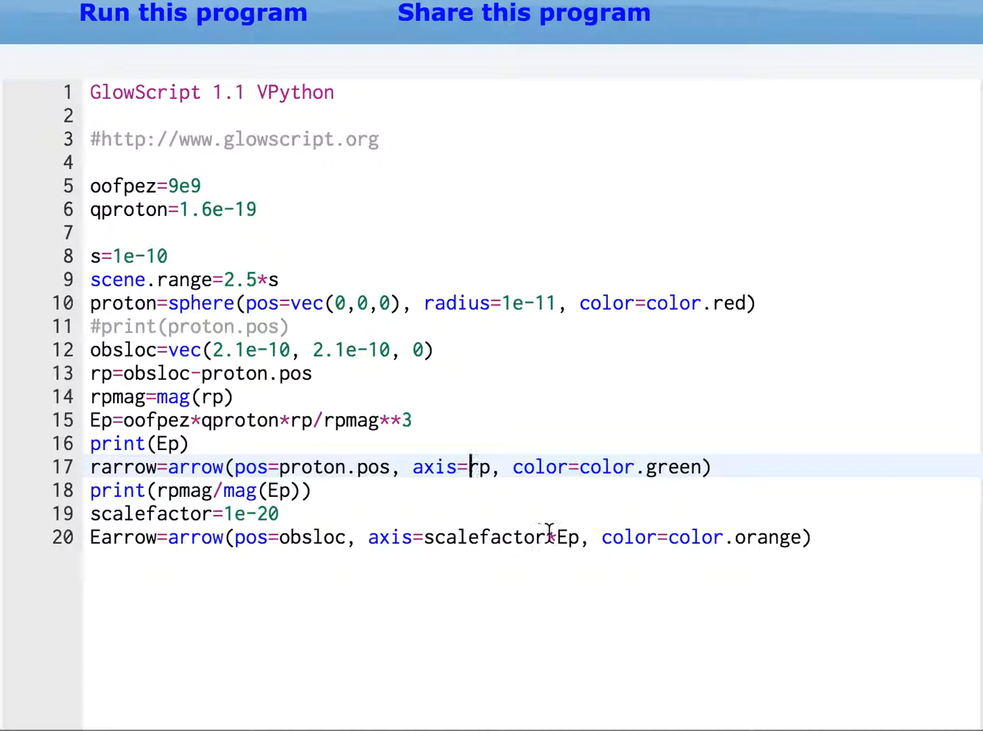
pyautogui.doubleClick(482, 536)
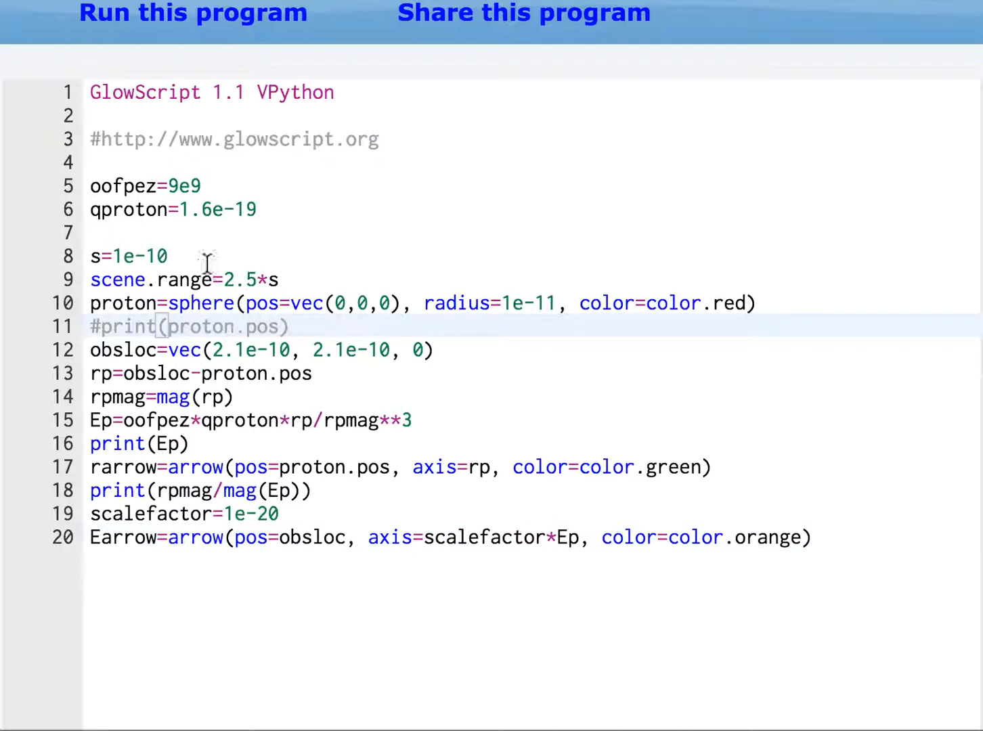
pyautogui.moveTo(606, 548)
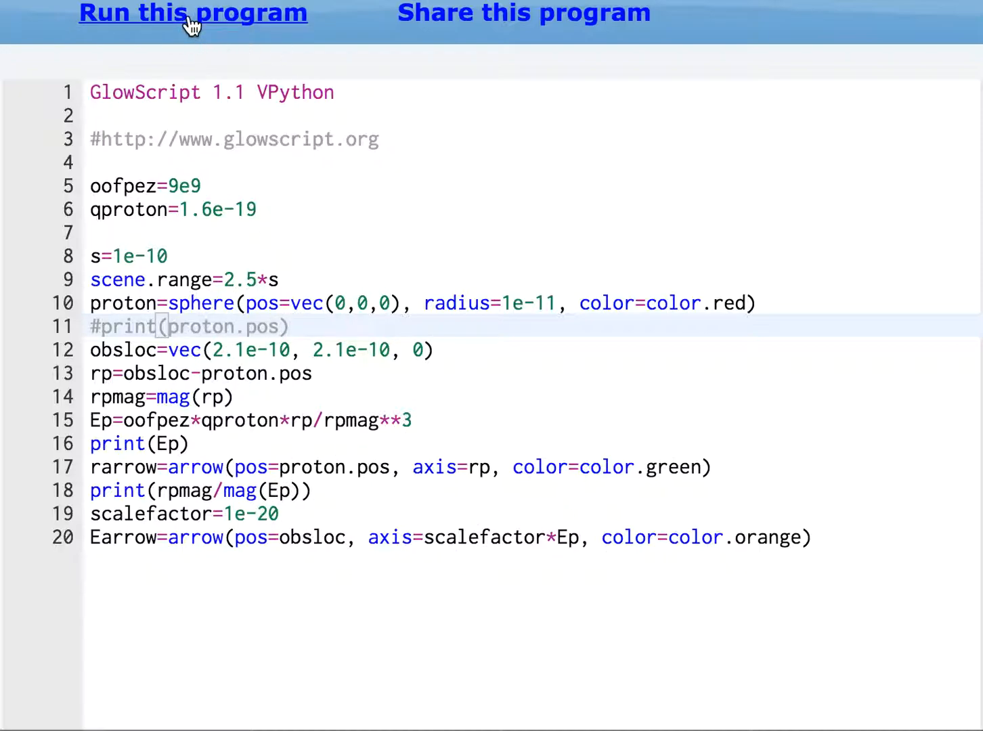
# Step: Run the program to draw the green position and orange field arrows, then return to the code
pyautogui.click(192, 12)
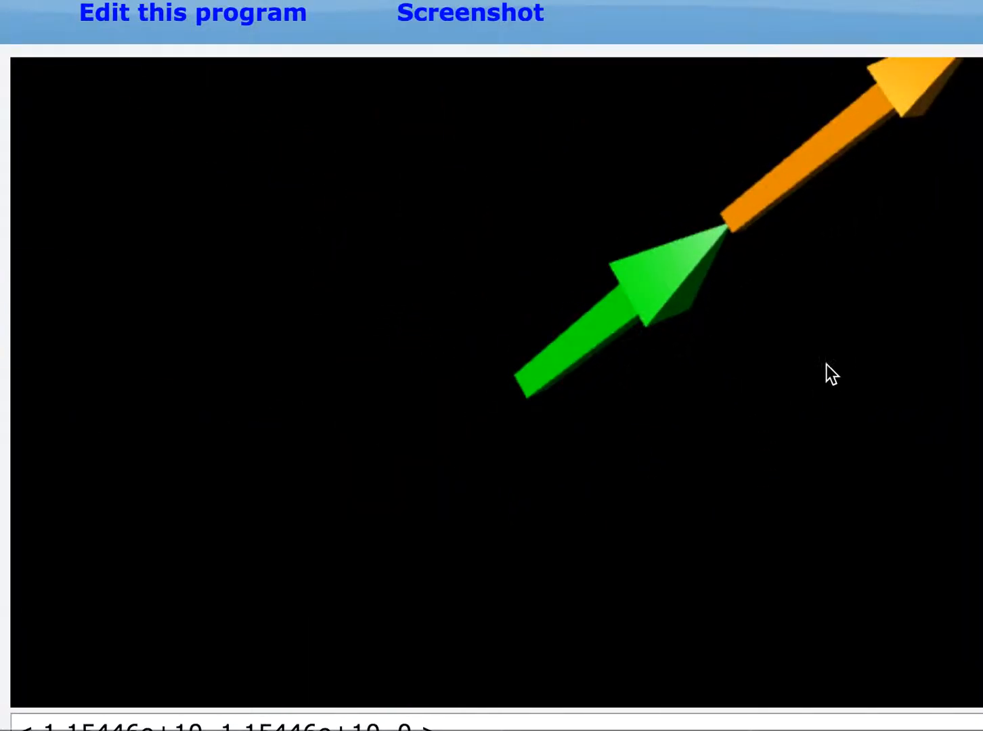
pyautogui.click(818, 371)
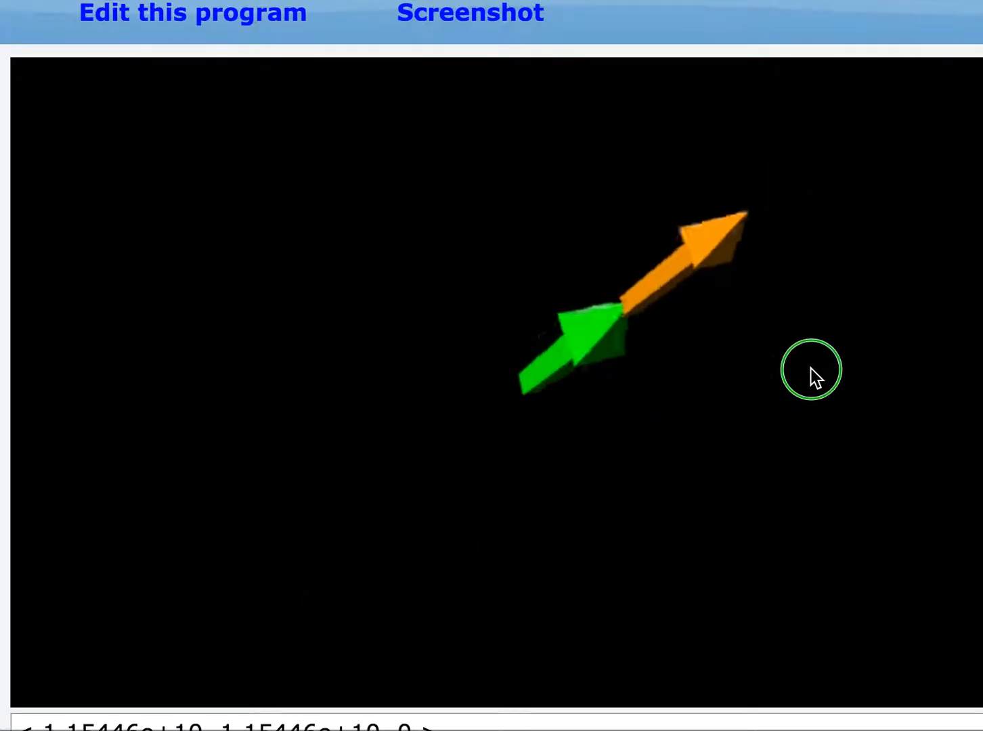
pyautogui.click(193, 14)
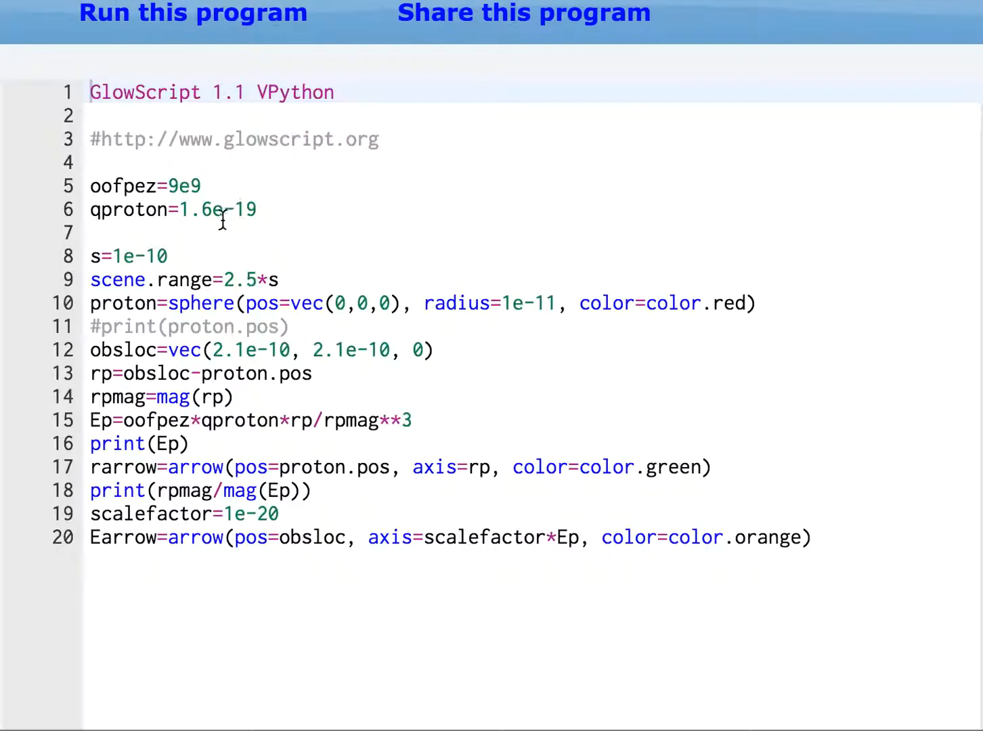
# Step: Change scene.range to 3.5*s and rerun to redraw both arrows
pyautogui.write('3')
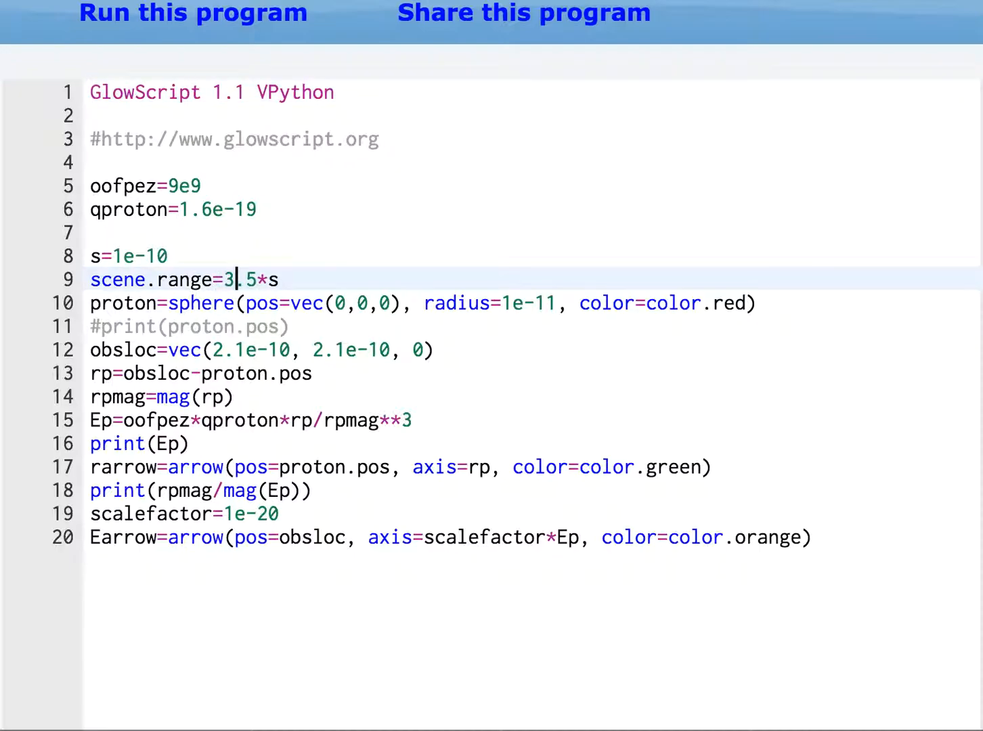
pyautogui.click(193, 13)
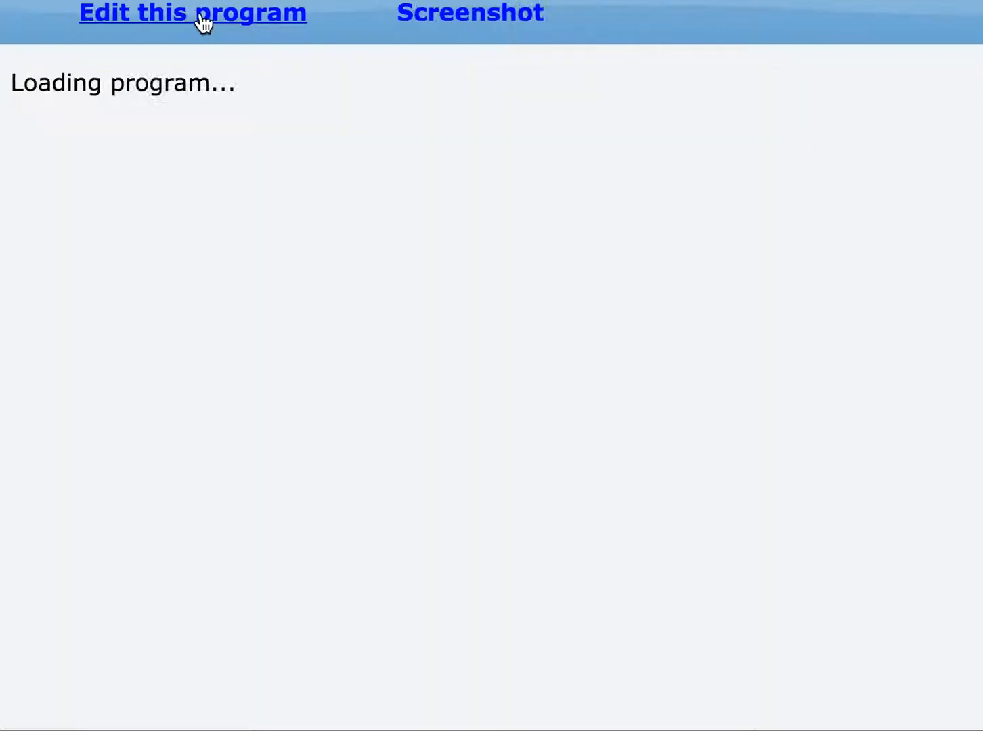
pyautogui.click(192, 12)
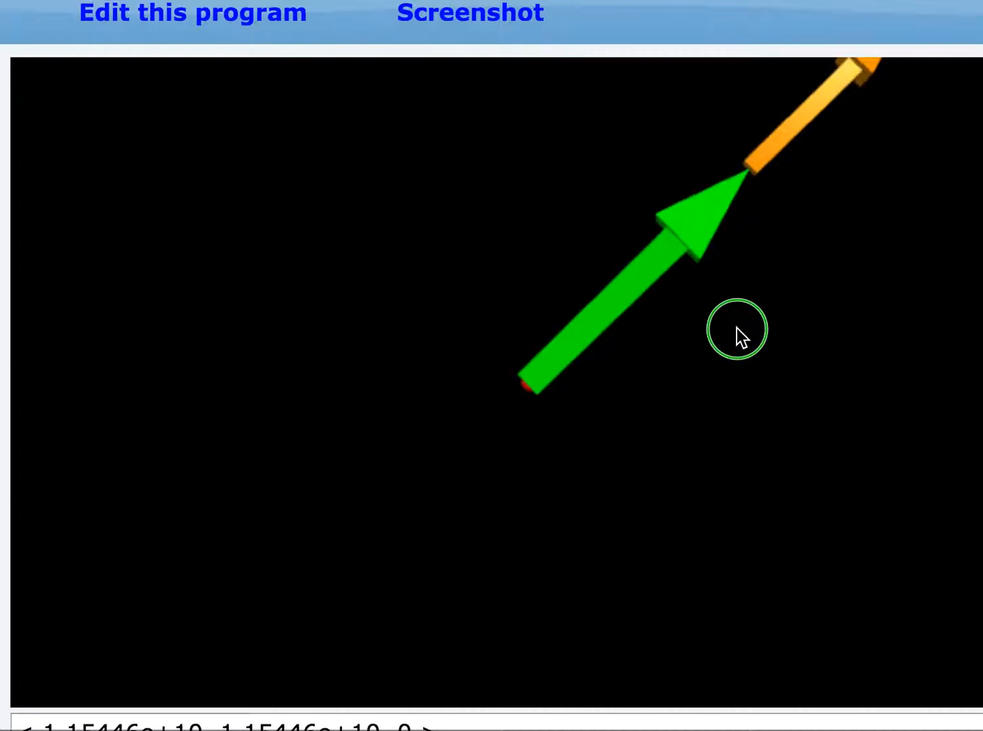